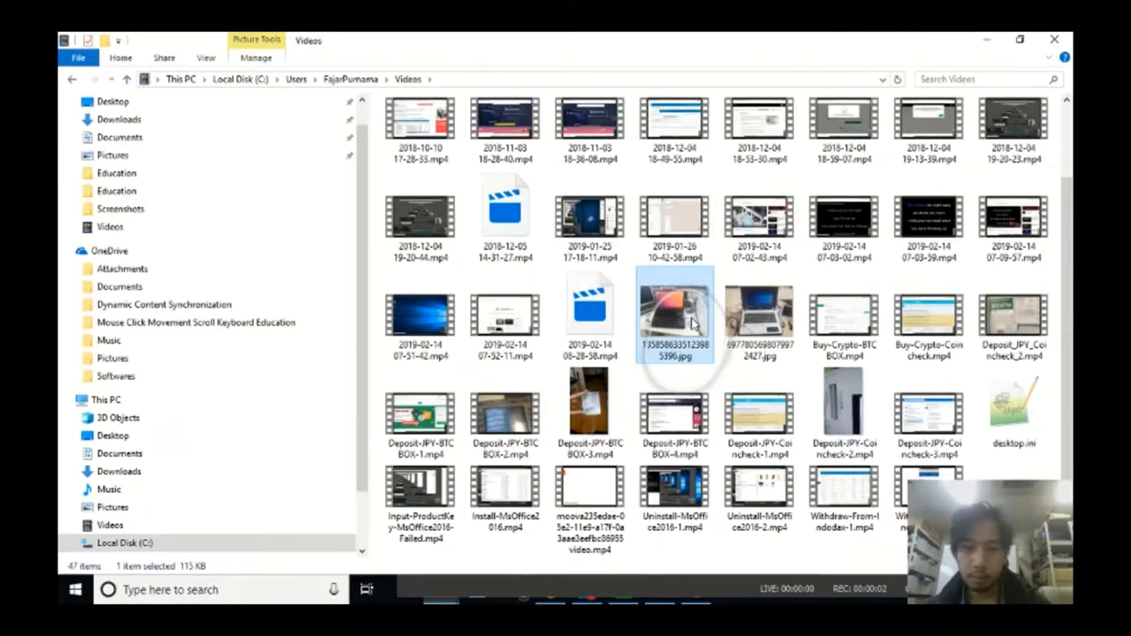
# - View the JPG photo of the laptop fitted with the Tobii eye tracker in Photos
pyautogui.doubleClick(675, 315)
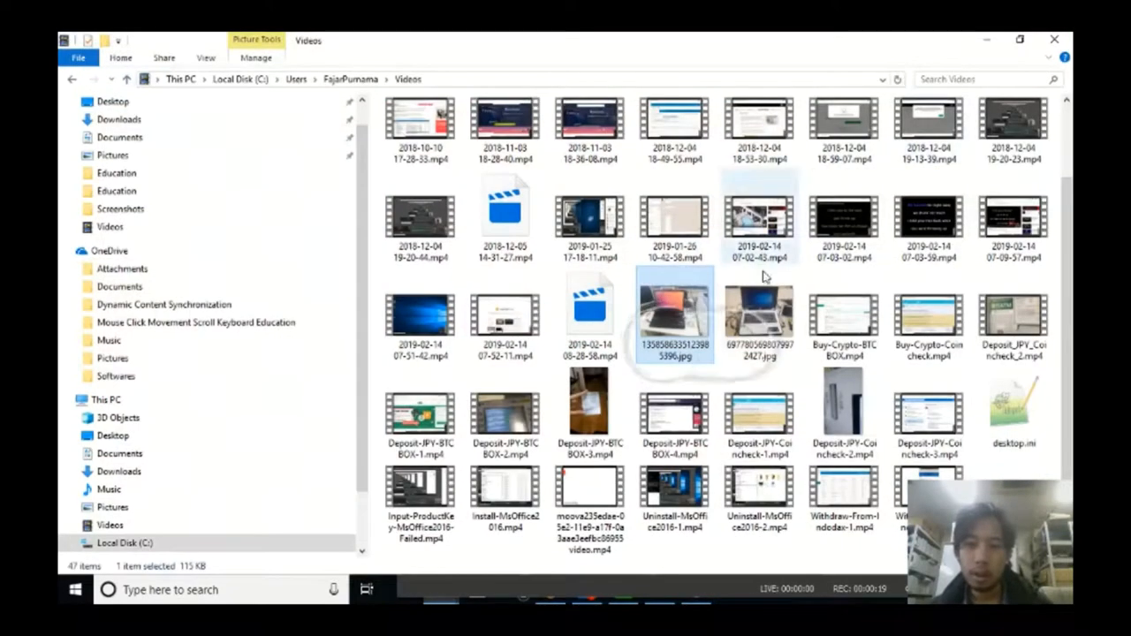
pyautogui.doubleClick(675, 314)
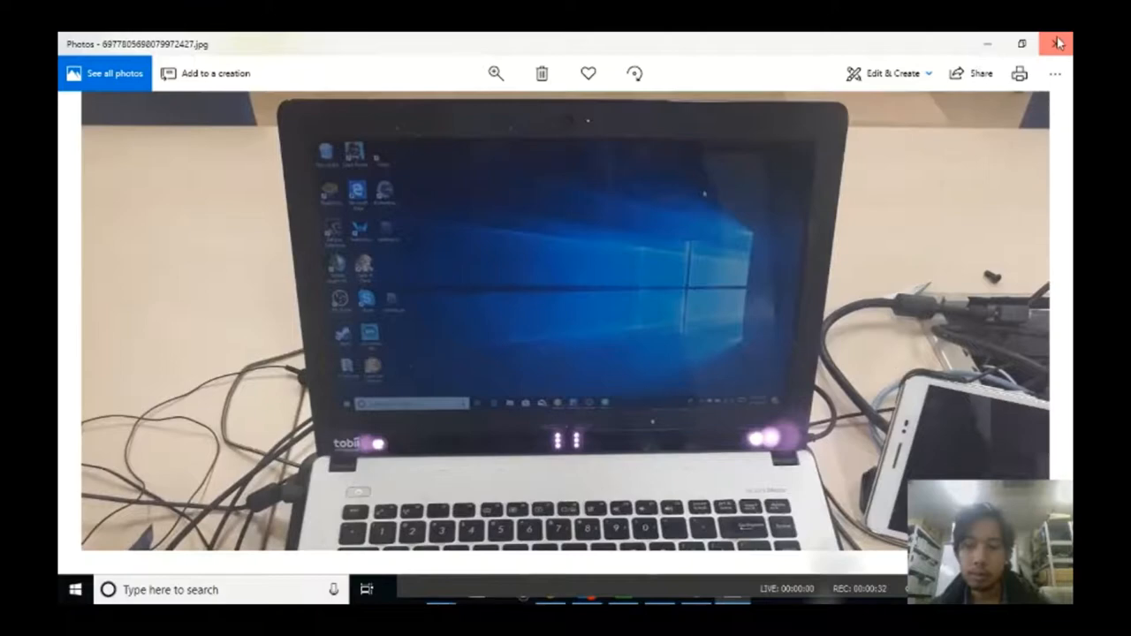
pyautogui.click(1057, 43)
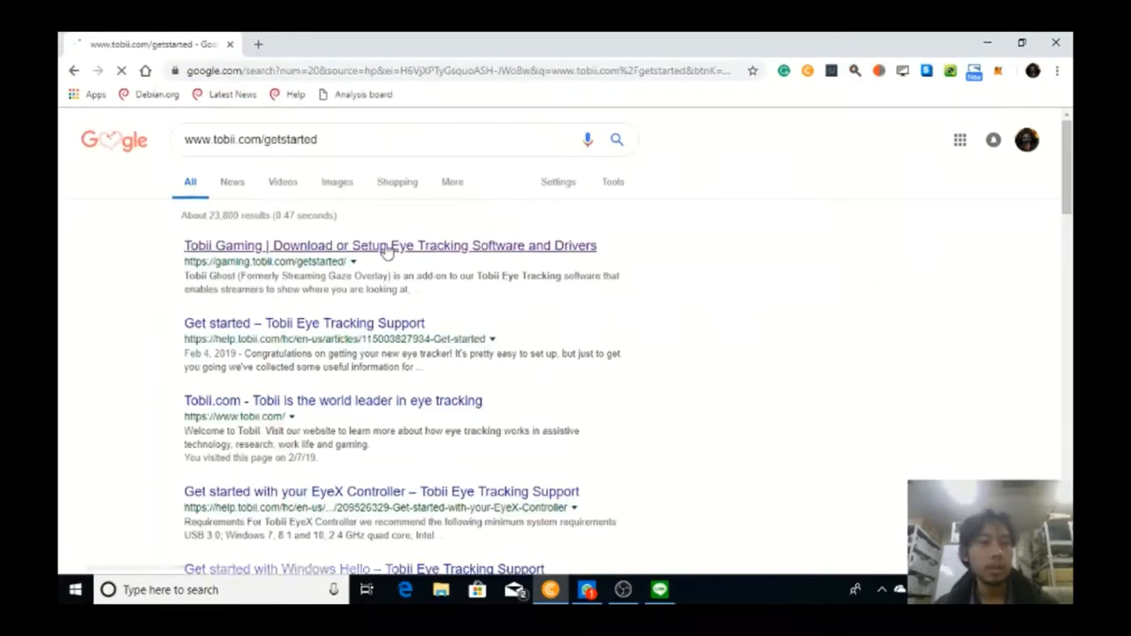
# - On the Tobii getstarted page choose Tobii Eyetracking hardware and reveal the Core Software download
pyautogui.click(389, 245)
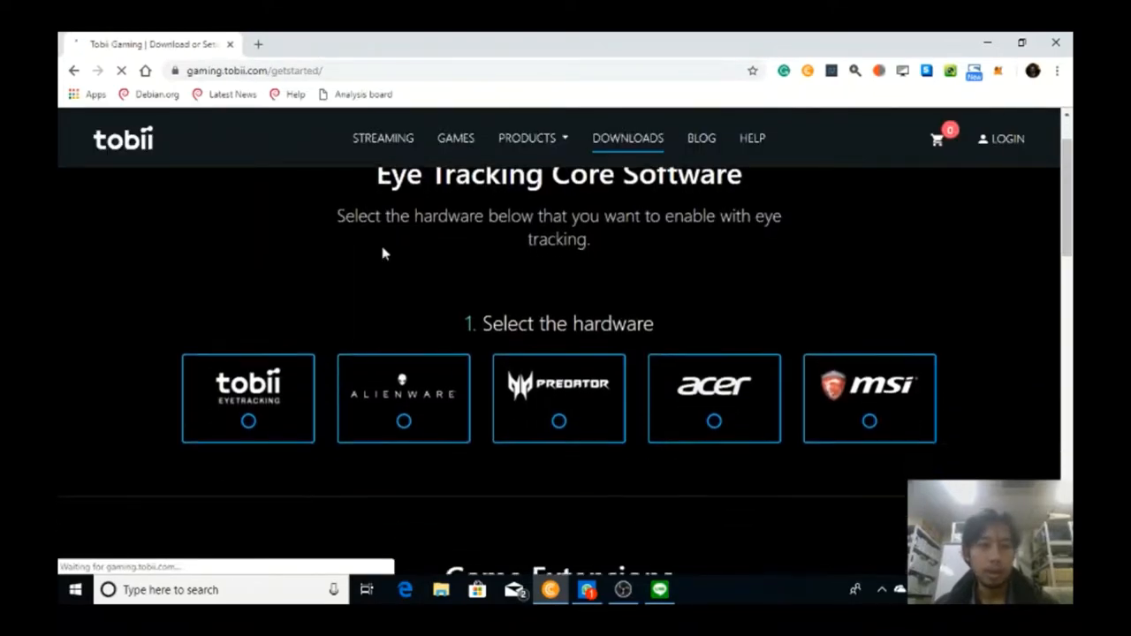
pyautogui.moveTo(247, 398)
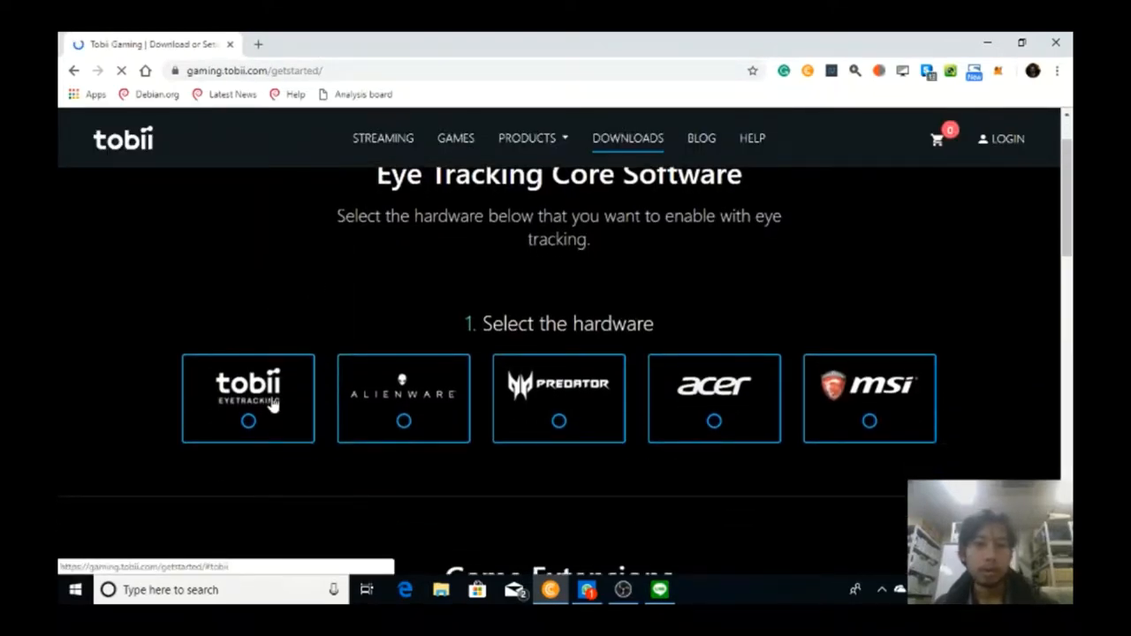
pyautogui.click(247, 398)
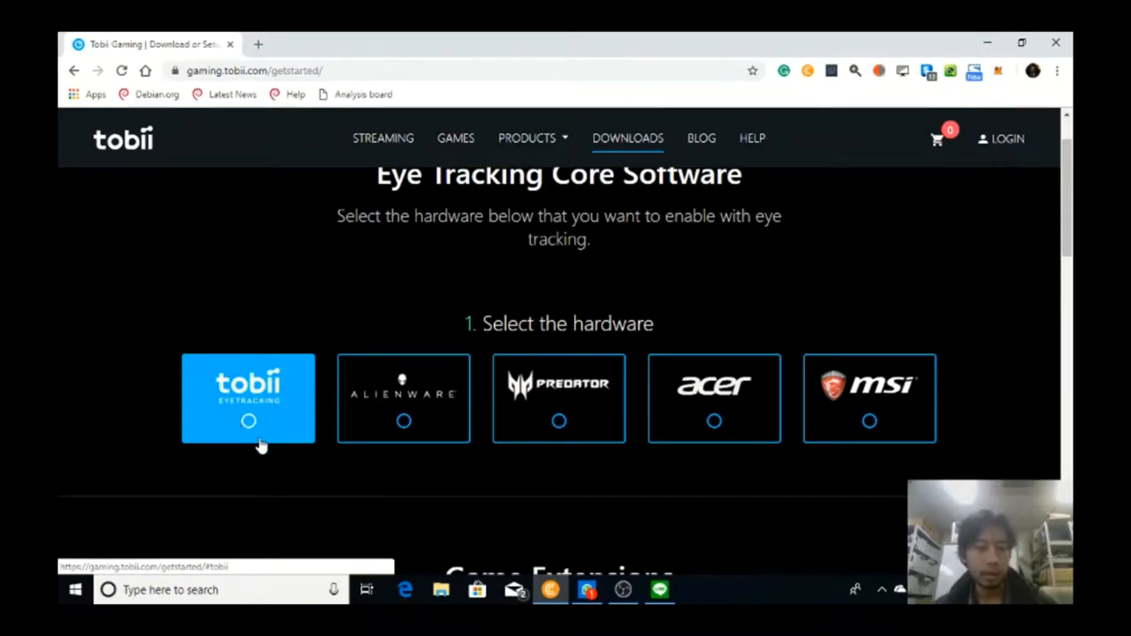
pyautogui.click(248, 420)
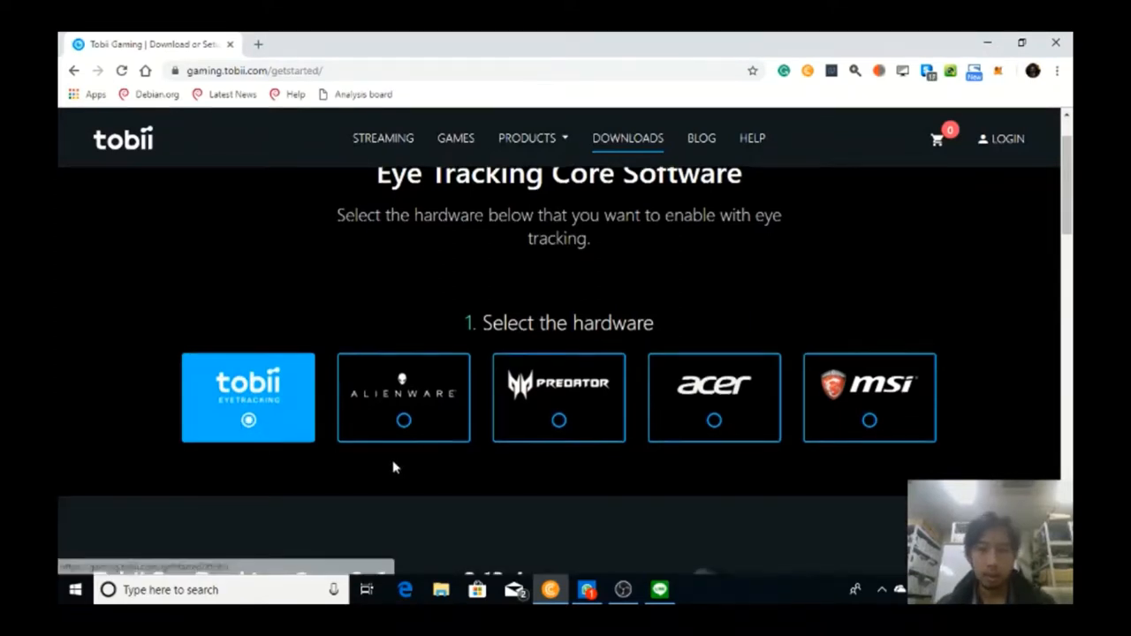
pyautogui.scroll(-3)
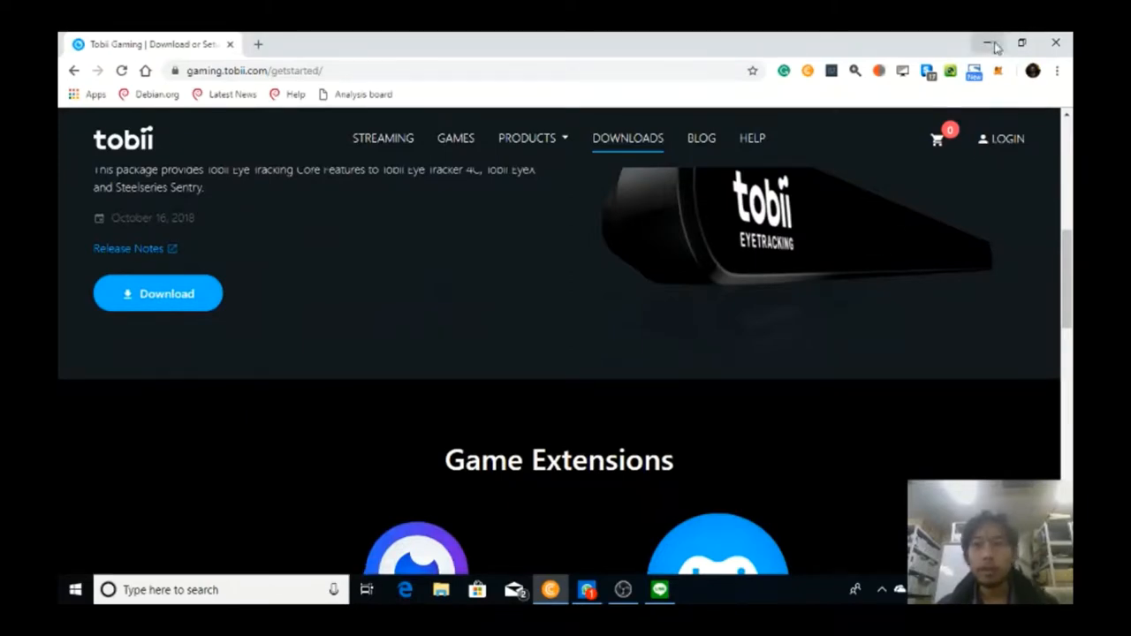
pyautogui.moveTo(989, 43)
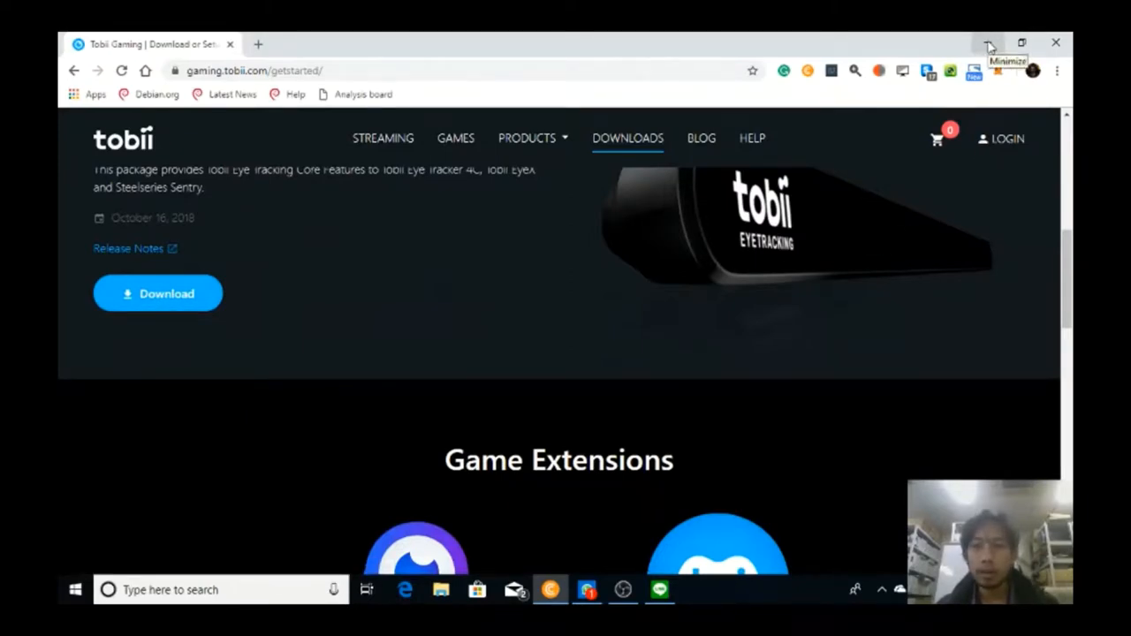
# - Minimize Chrome and launch the Tobii Eye Tracking panel via a Windows search for 'tobii'
pyautogui.click(989, 43)
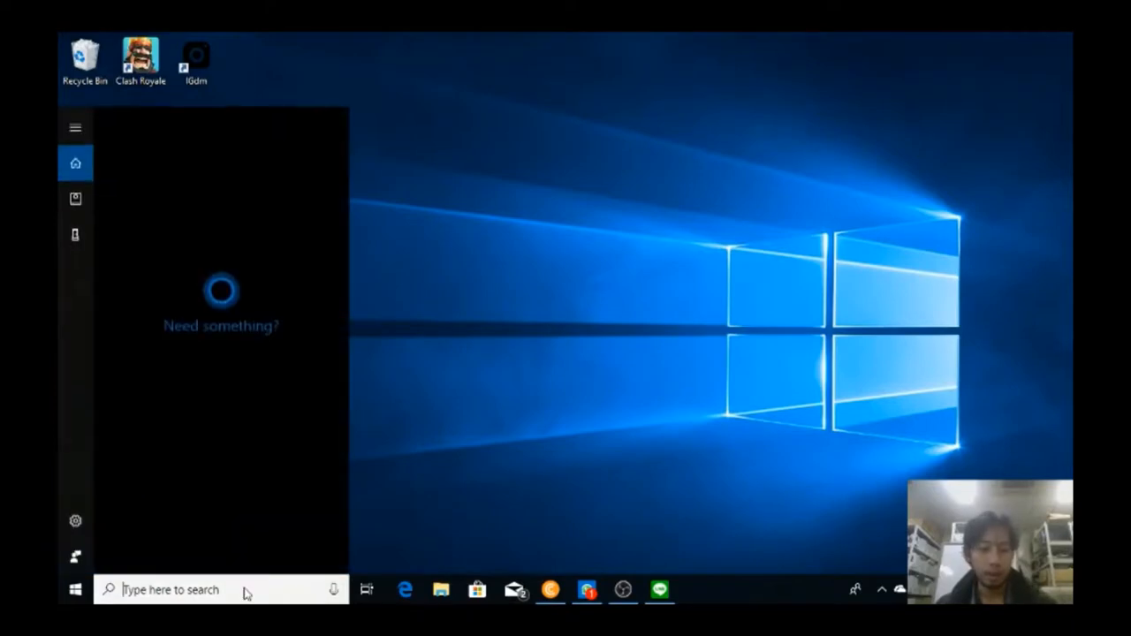
pyautogui.write('tobii')
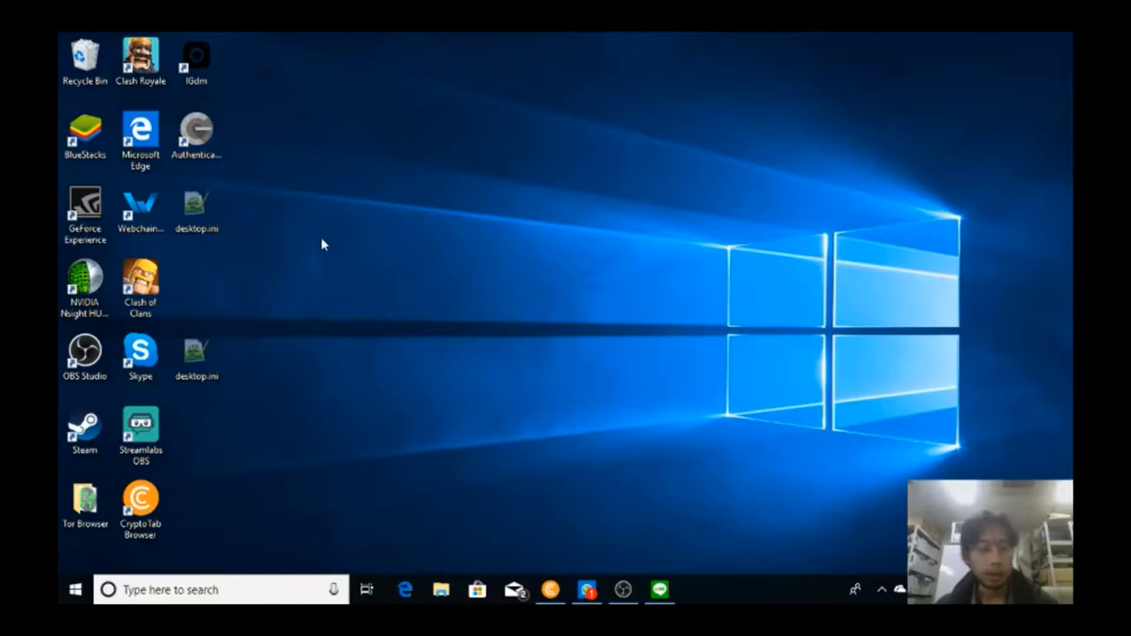
pyautogui.moveTo(590, 409)
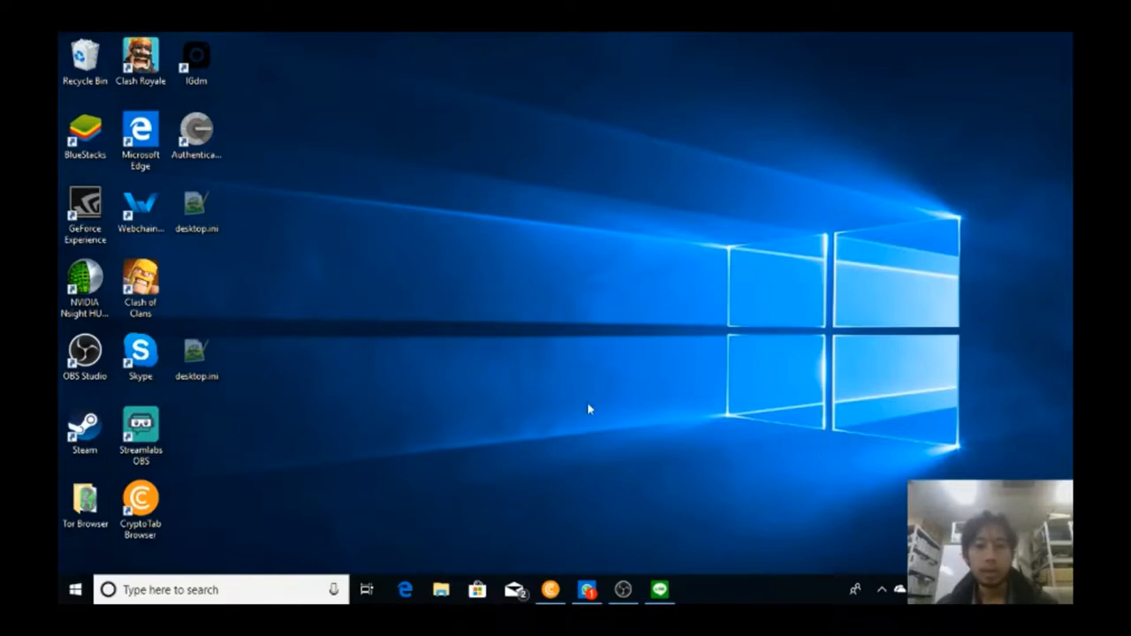
pyautogui.click(622, 590)
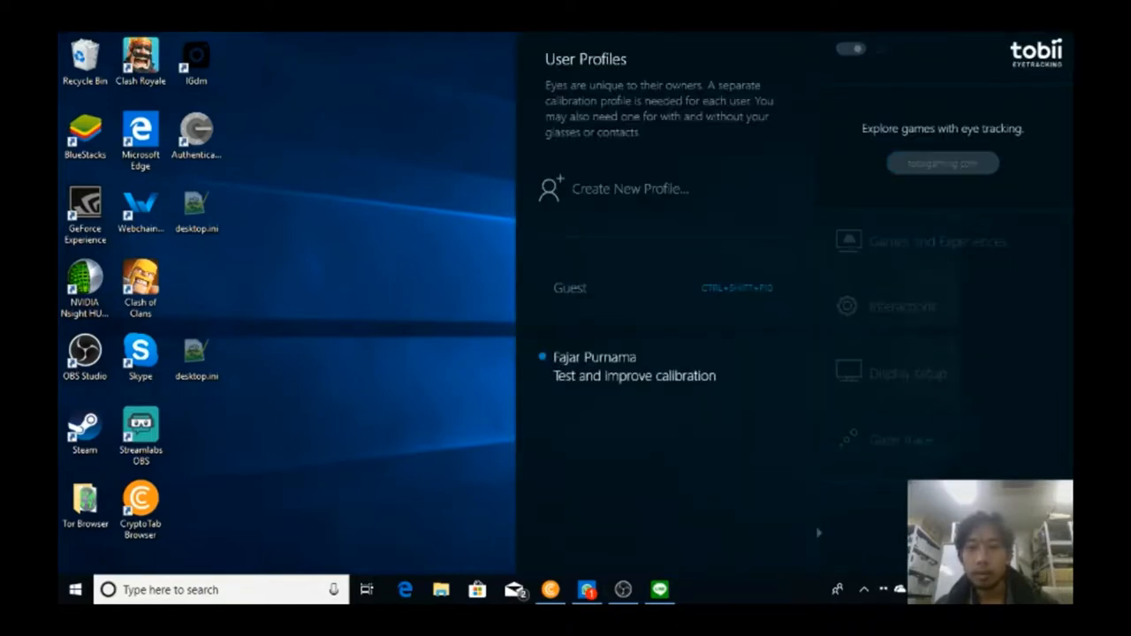
pyautogui.moveTo(558, 254)
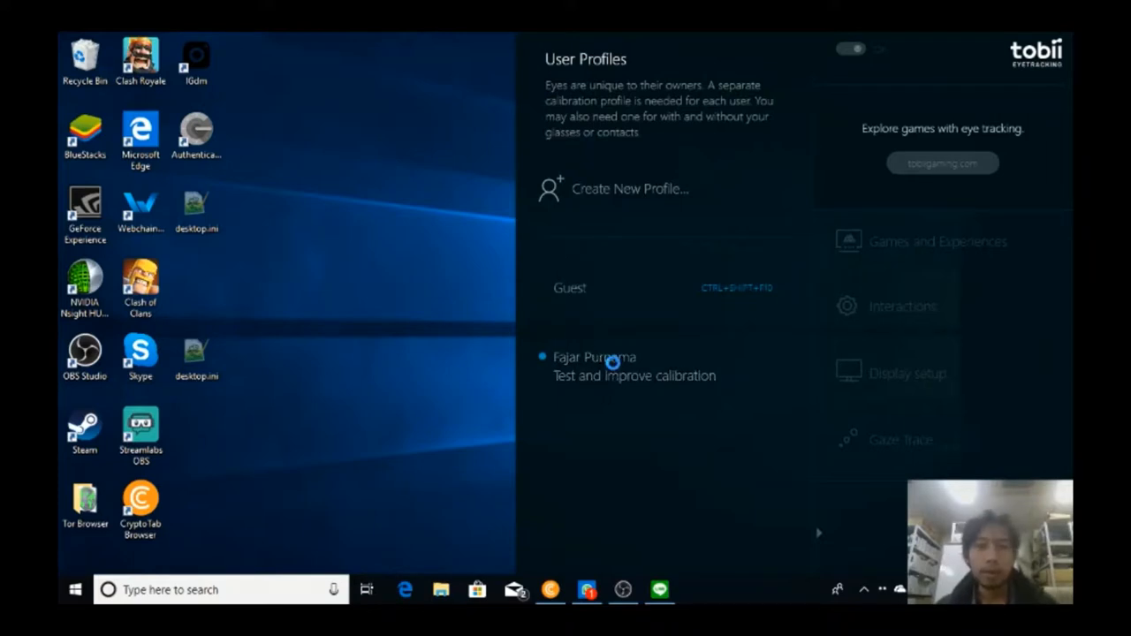
# - Run display setup, aligning the on-screen lines with the tracker's marks, and finish with Done
pyautogui.click(633, 374)
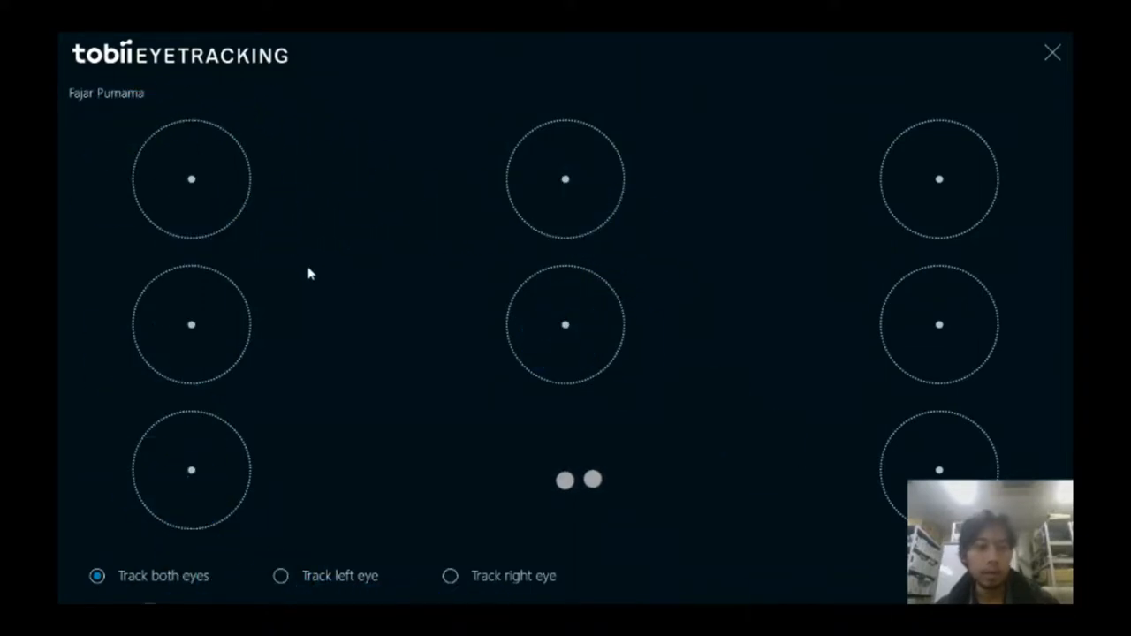
pyautogui.click(1052, 53)
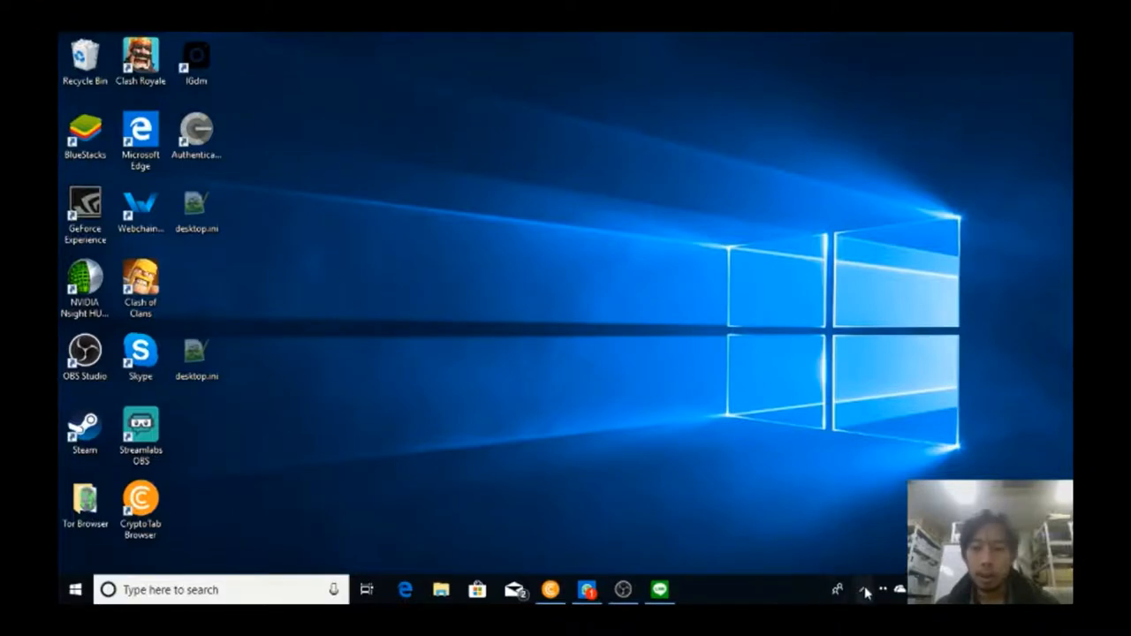
pyautogui.click(880, 591)
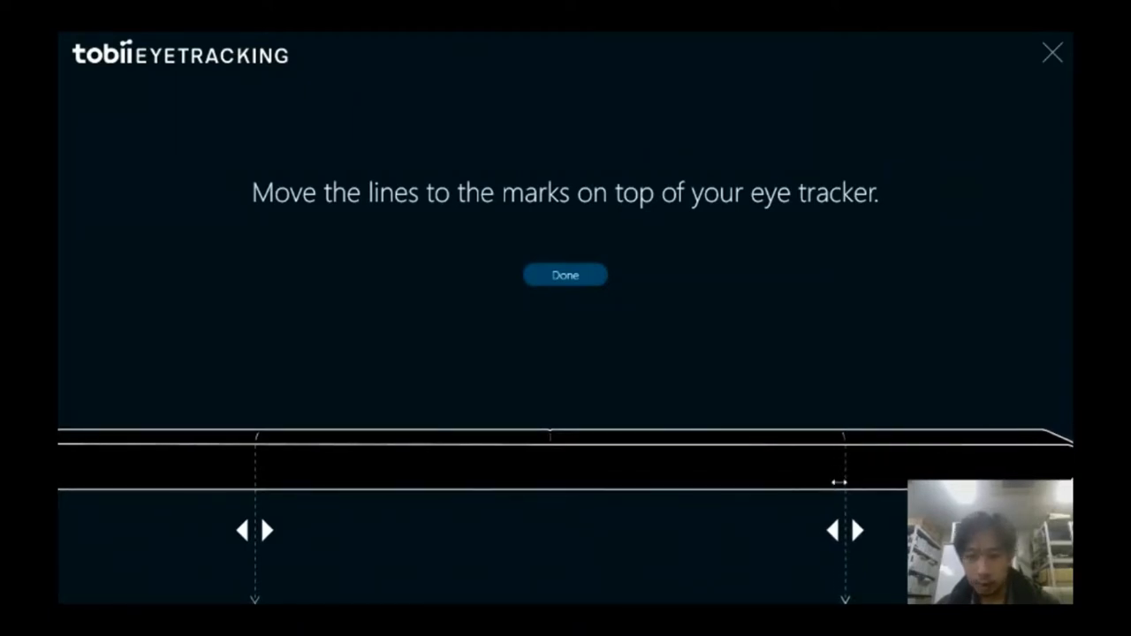
pyautogui.moveTo(255, 530); pyautogui.dragTo(280, 530)
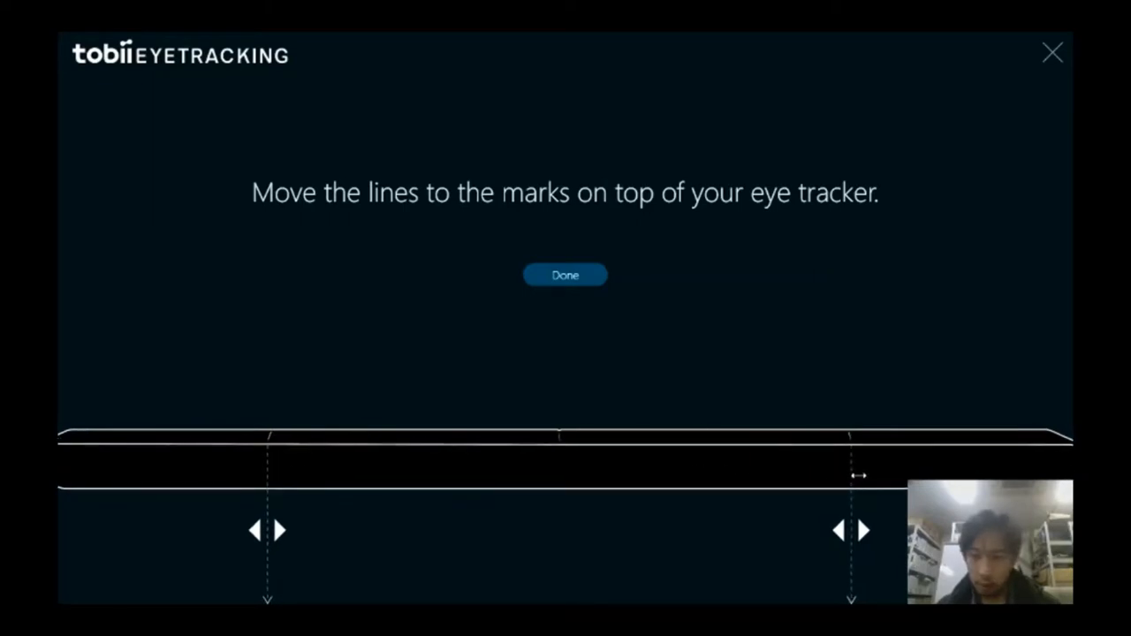
pyautogui.click(565, 276)
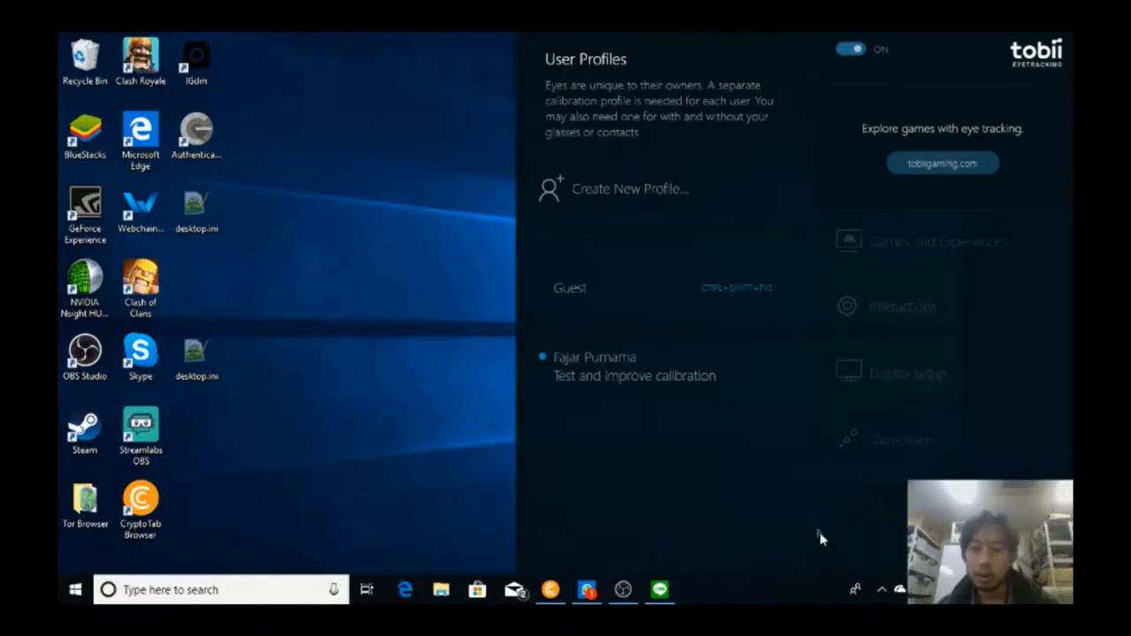
# - Test the Fajar Purnama profile calibration with left-eye, right-eye, then both-eyes tracking
pyautogui.click(850, 49)
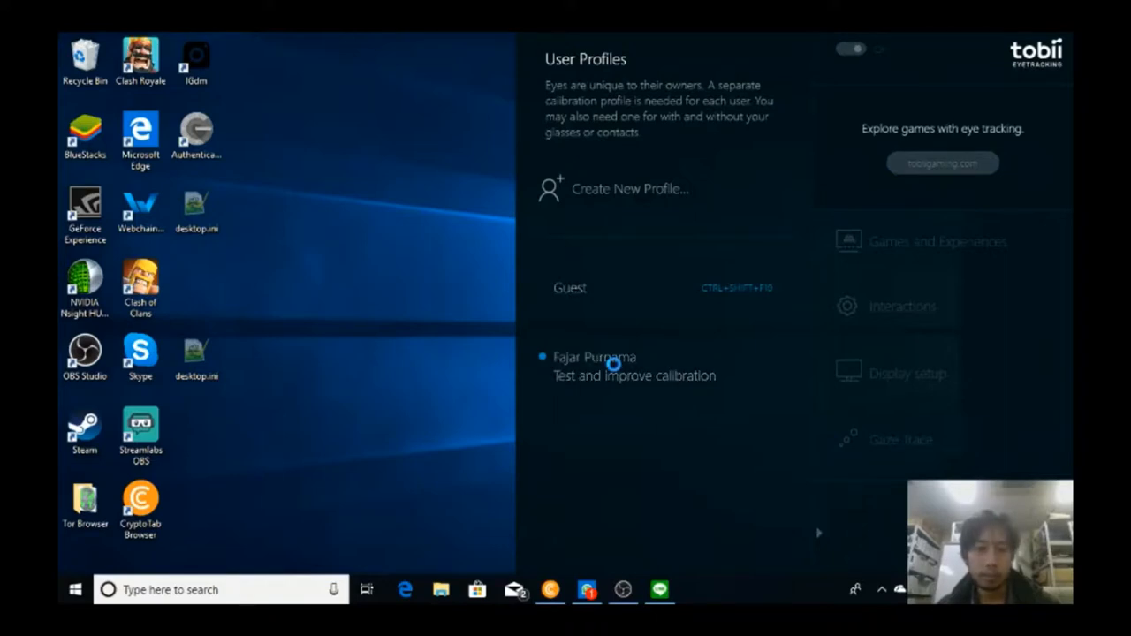
pyautogui.click(633, 375)
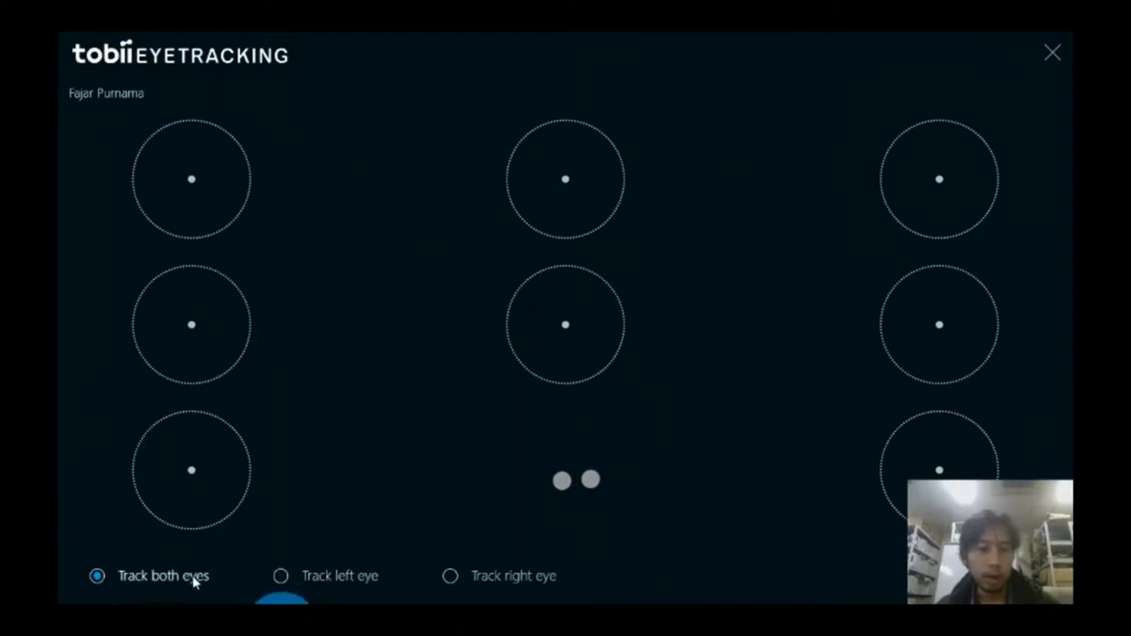
pyautogui.click(281, 576)
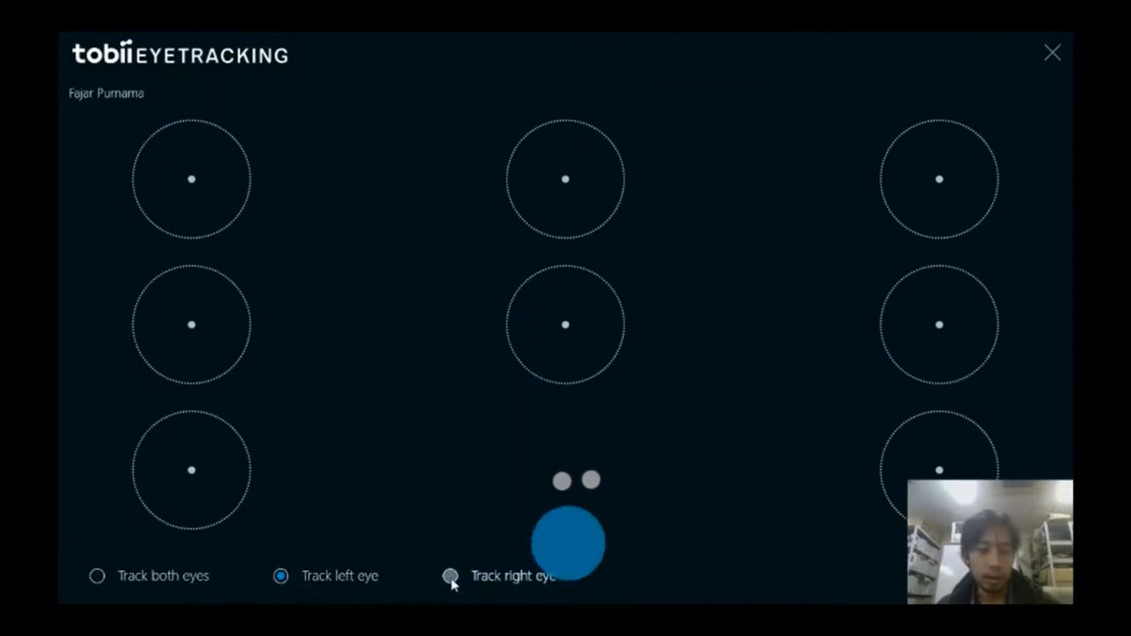
pyautogui.click(452, 576)
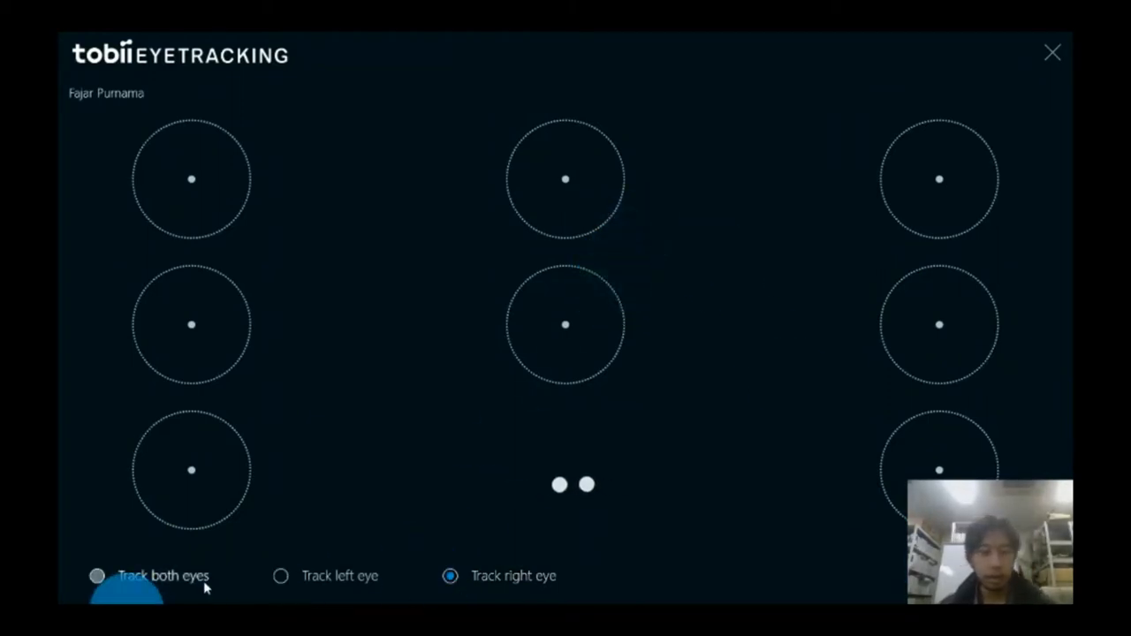
pyautogui.click(97, 576)
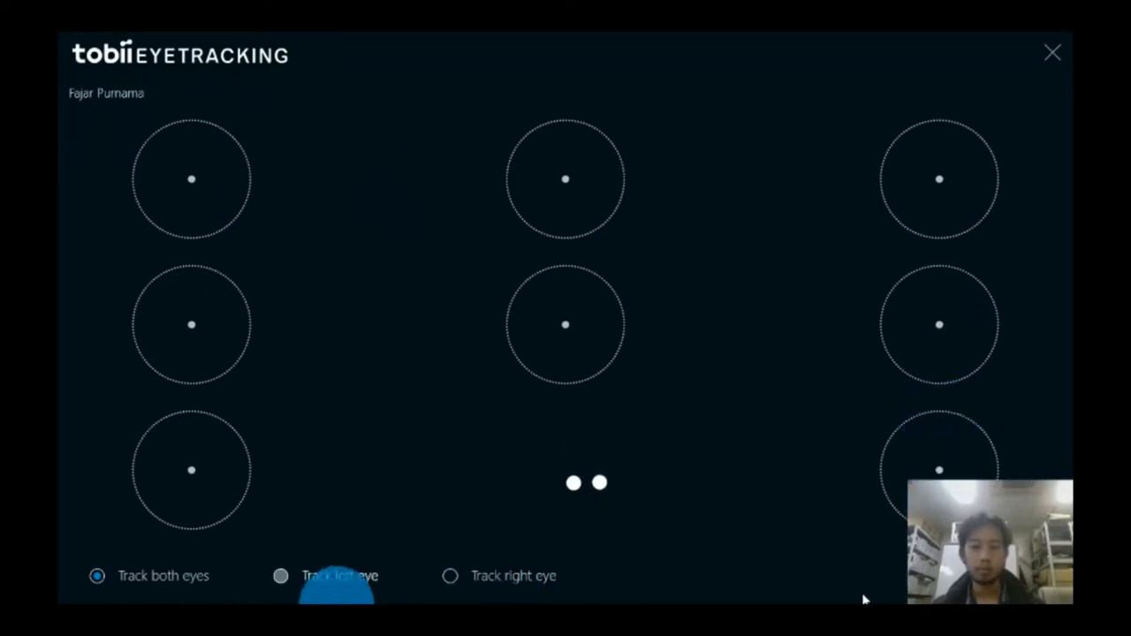
# - Close the calibration test and rerun display setup from the Tobii tray panel
pyautogui.click(1054, 53)
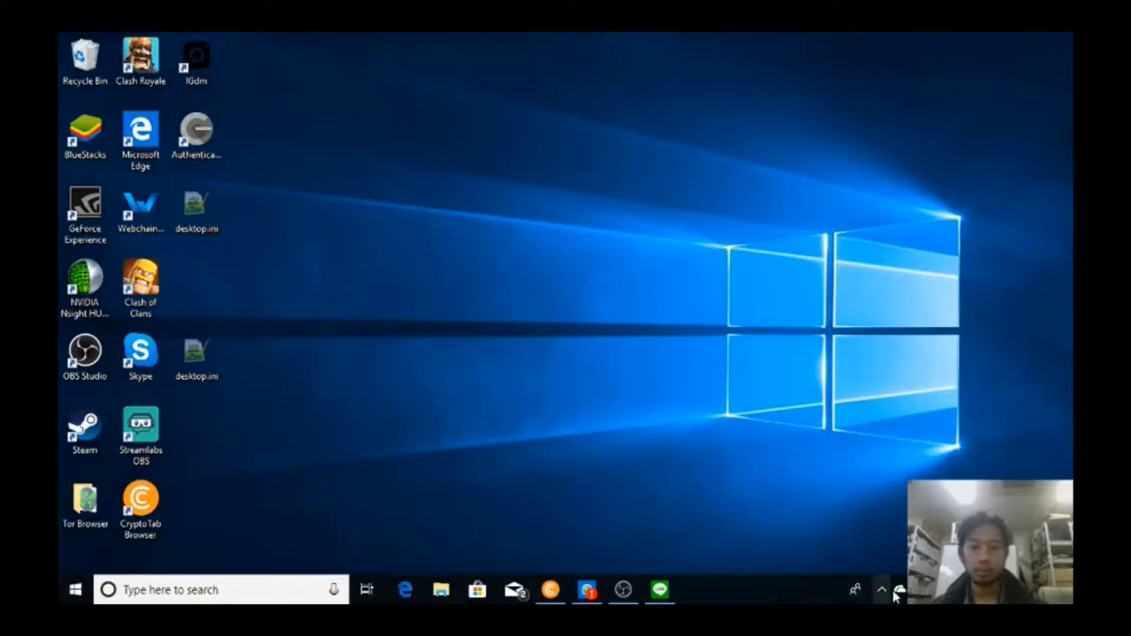
pyautogui.click(880, 588)
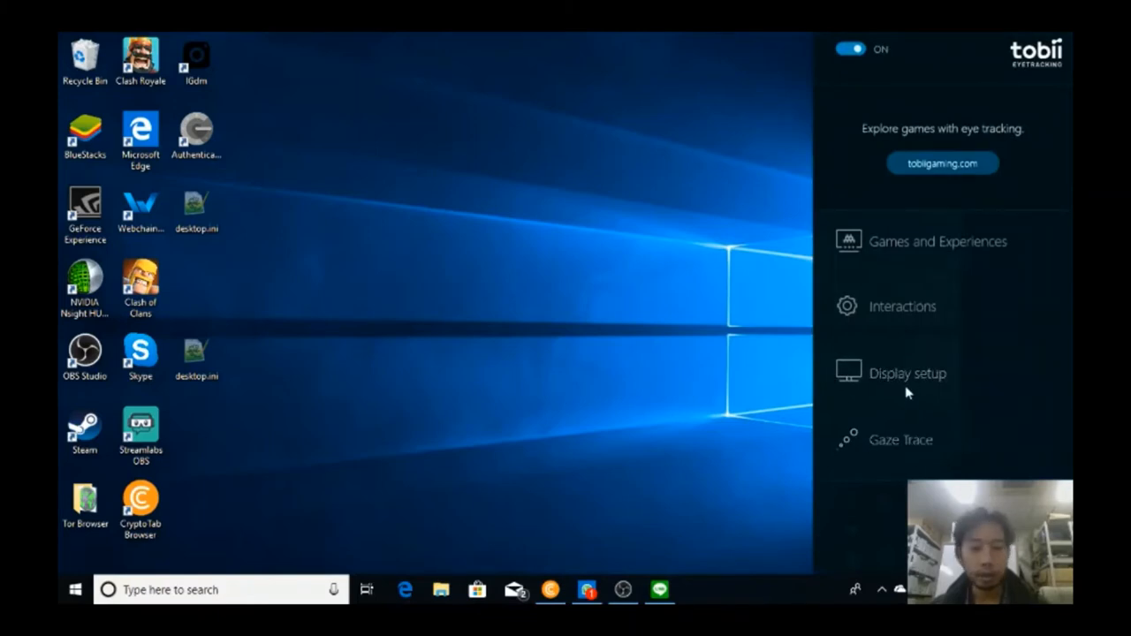
pyautogui.moveTo(910, 382)
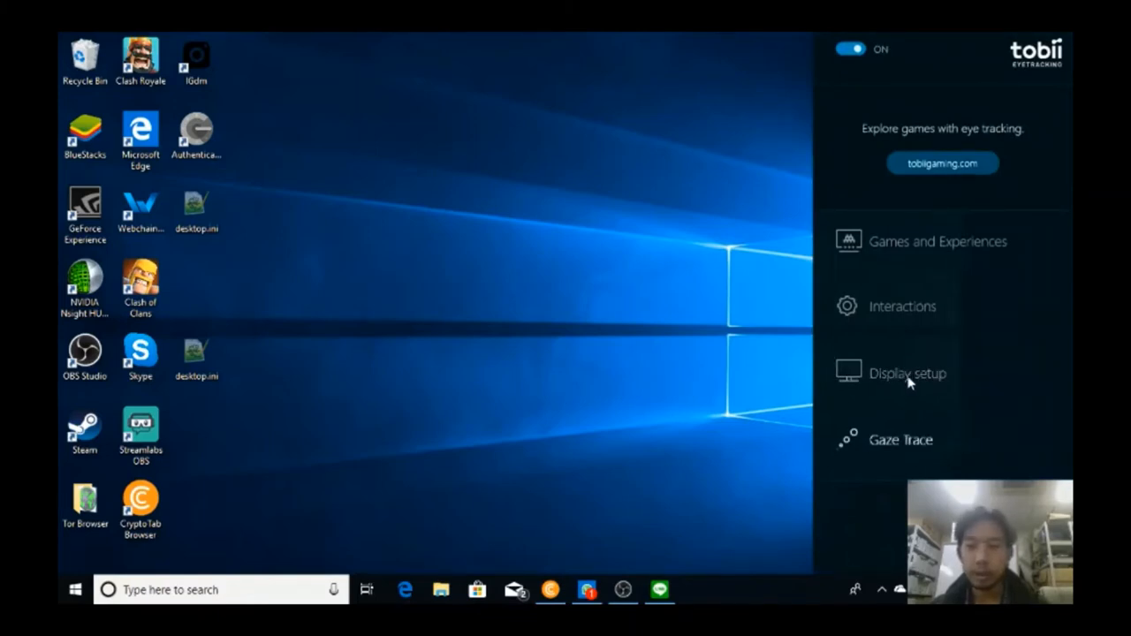
pyautogui.click(849, 50)
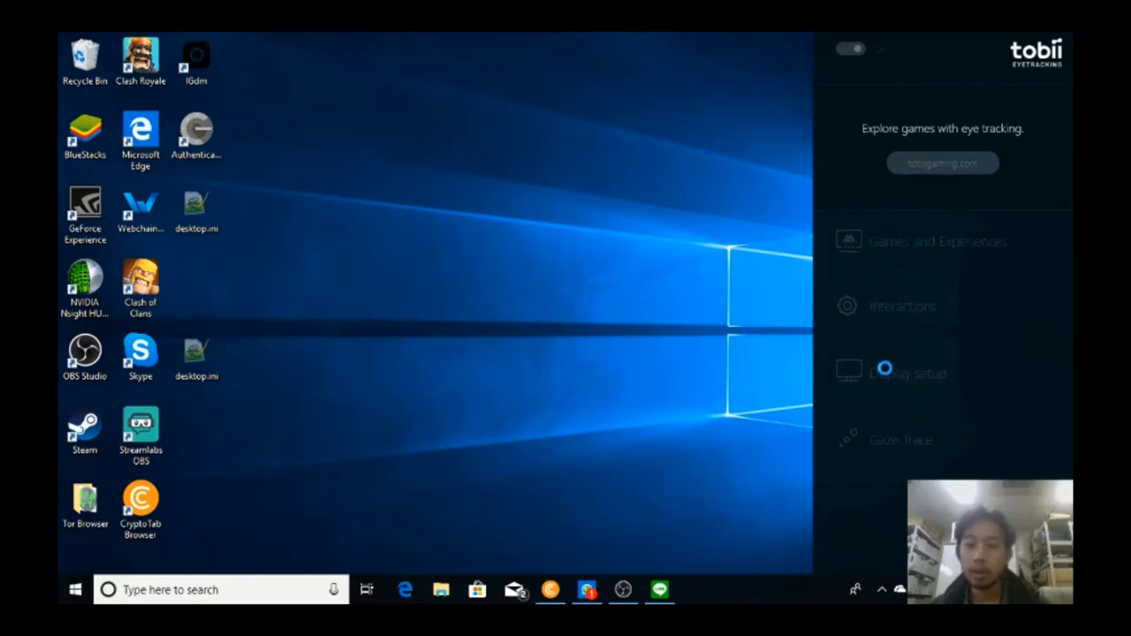
pyautogui.click(905, 372)
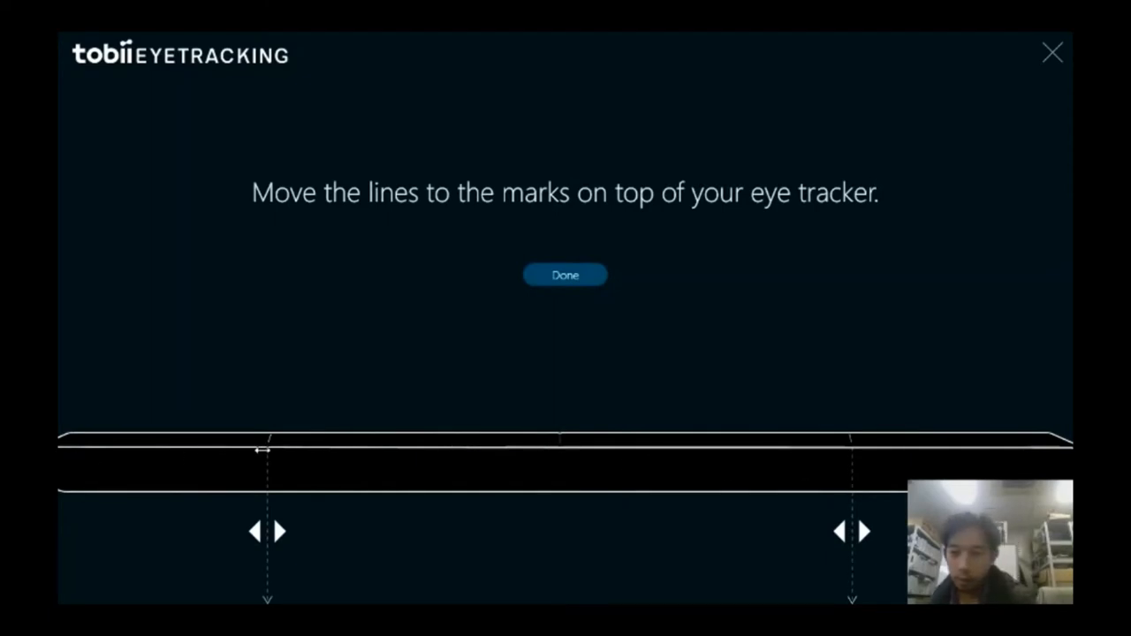
pyautogui.moveTo(468, 520)
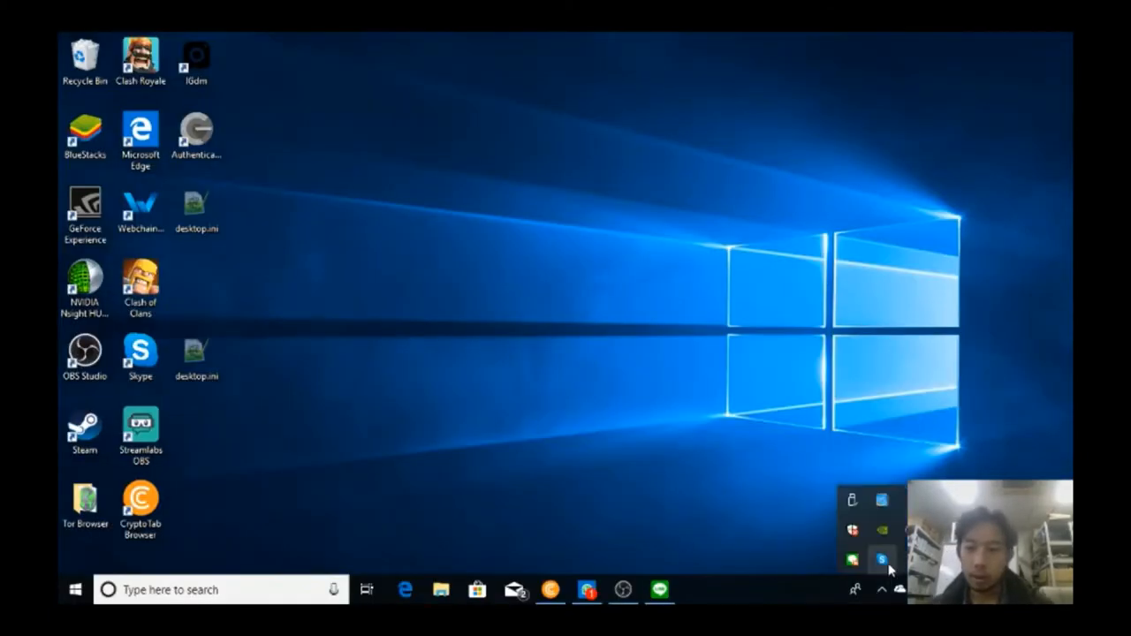
# - Enable Gaze Trace from the tray panel and show the Games and Experiences list with Tobii Ghost
pyautogui.click(881, 559)
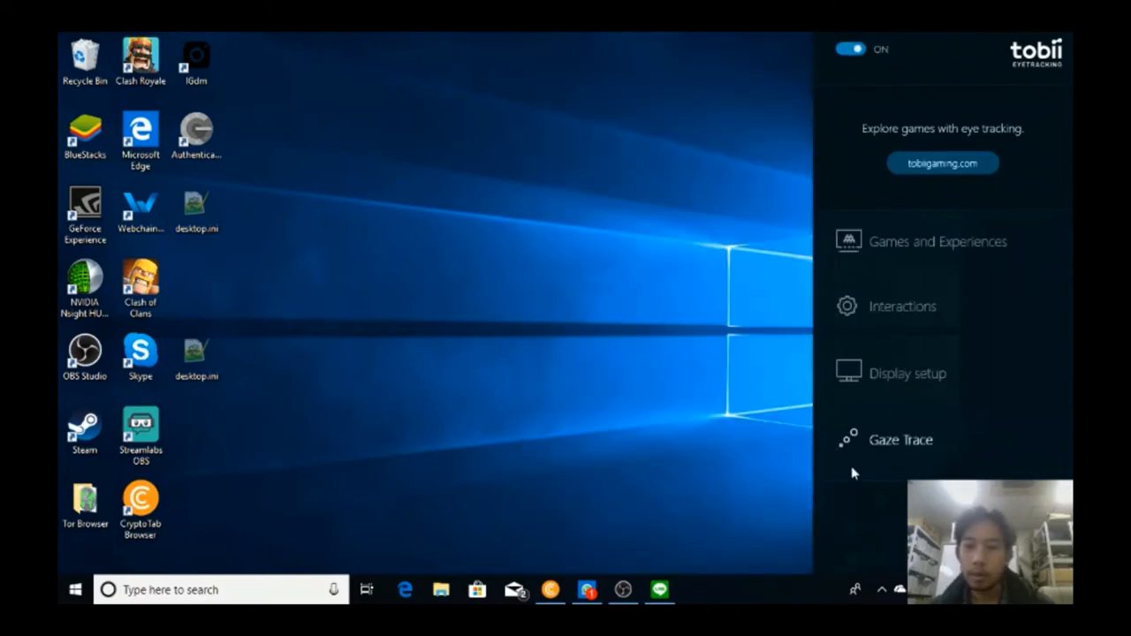
pyautogui.click(899, 438)
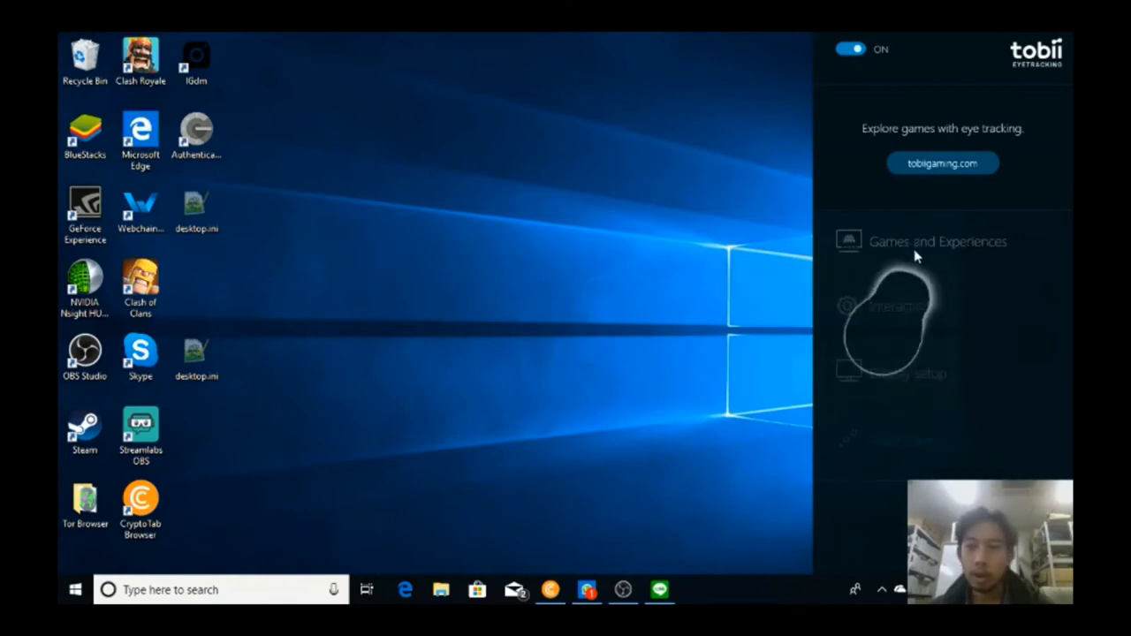
pyautogui.click(936, 240)
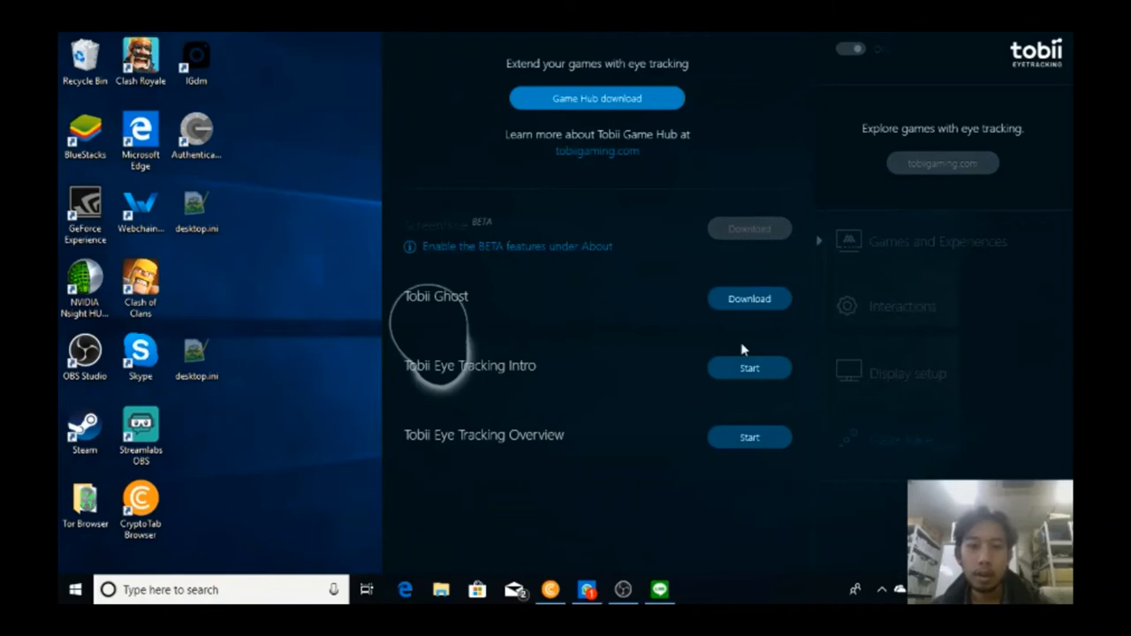